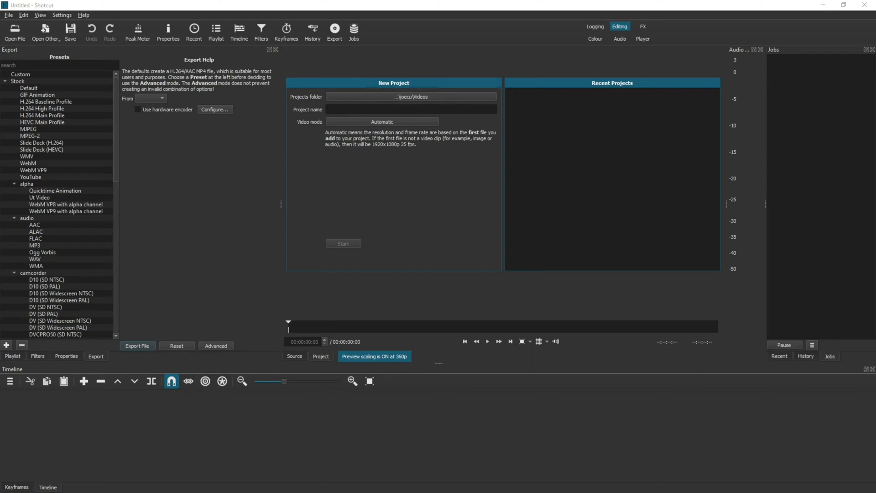
pyautogui.moveTo(90, 85)
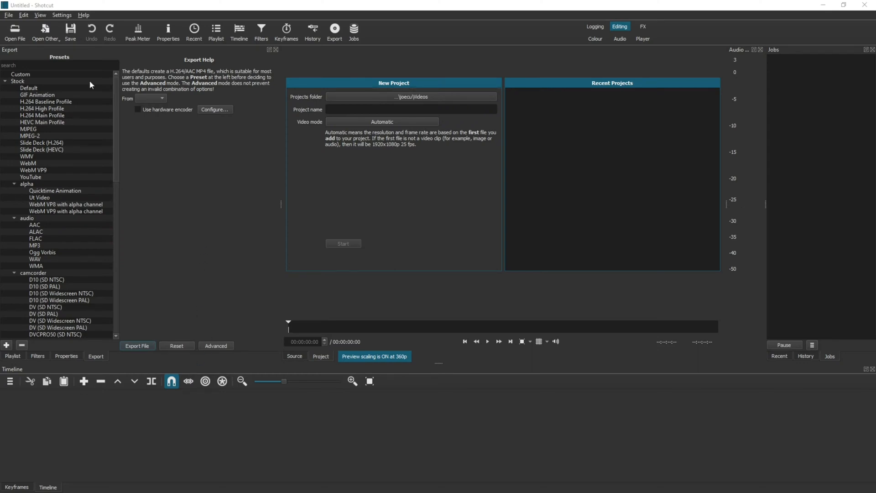
# Apply the Fusion Light theme from Settings, then reopen Settings to pick the System theme.
pyautogui.click(62, 15)
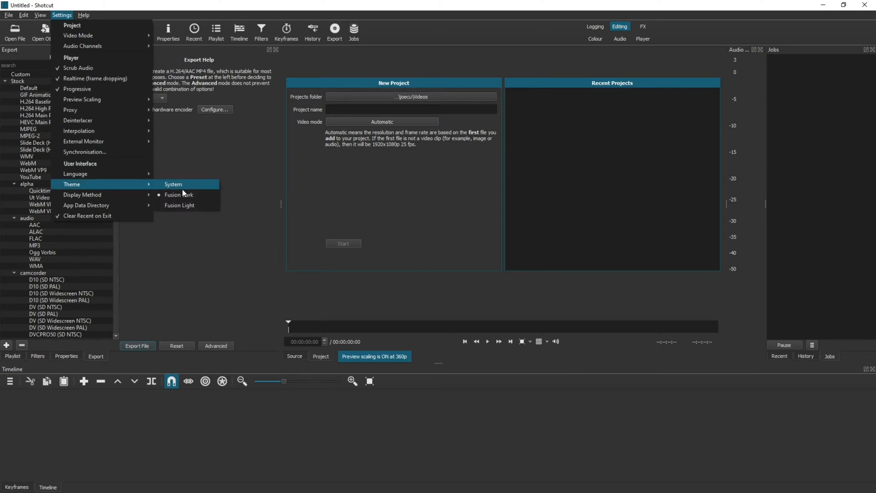
pyautogui.moveTo(179, 195)
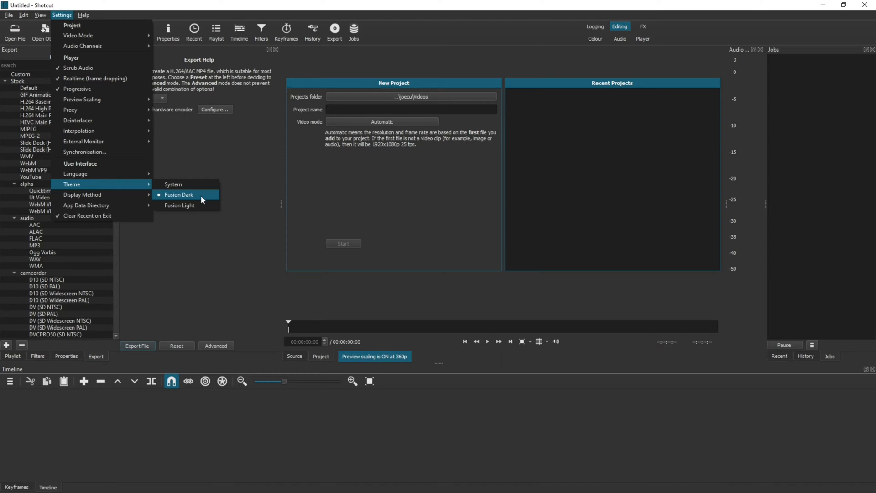
pyautogui.moveTo(174, 184)
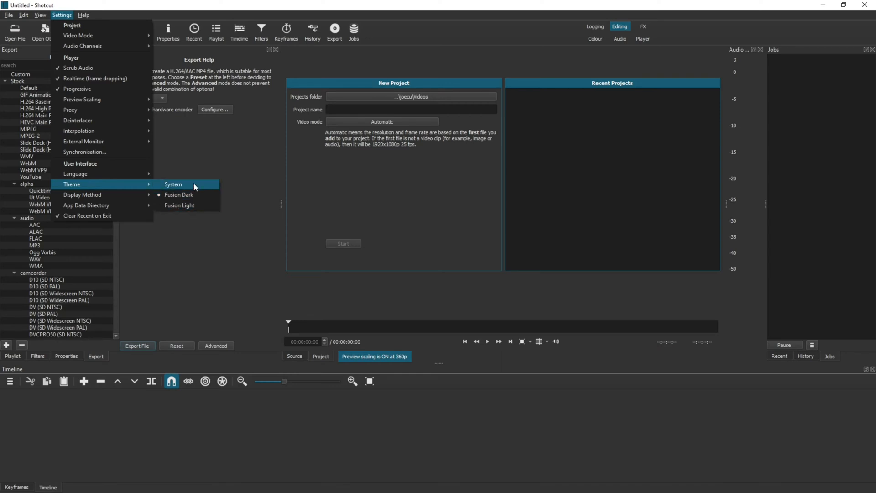
pyautogui.moveTo(187, 208)
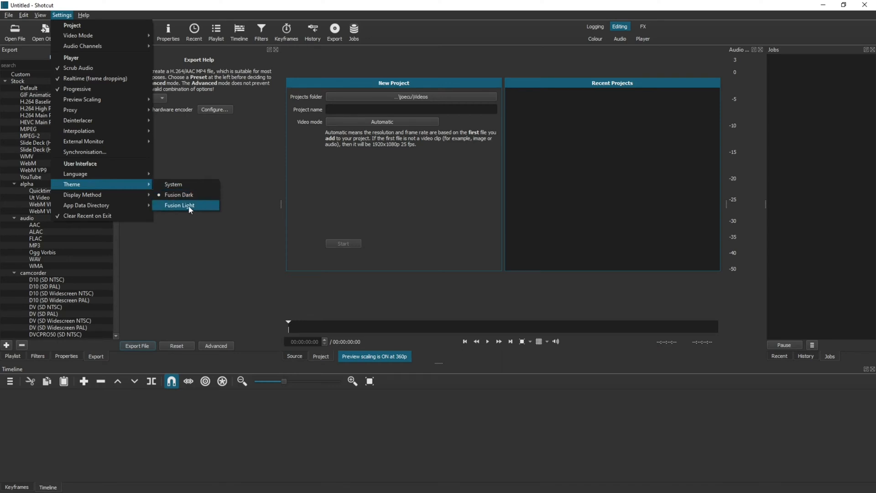
pyautogui.click(179, 205)
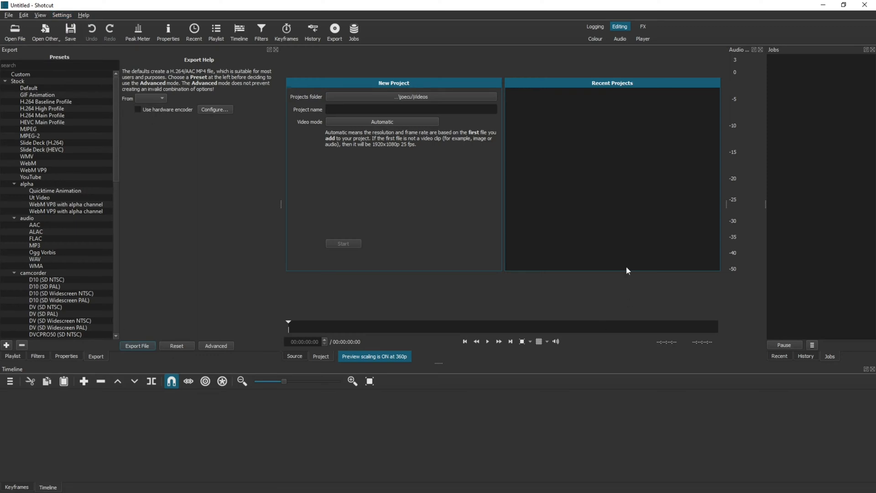
pyautogui.moveTo(172, 240)
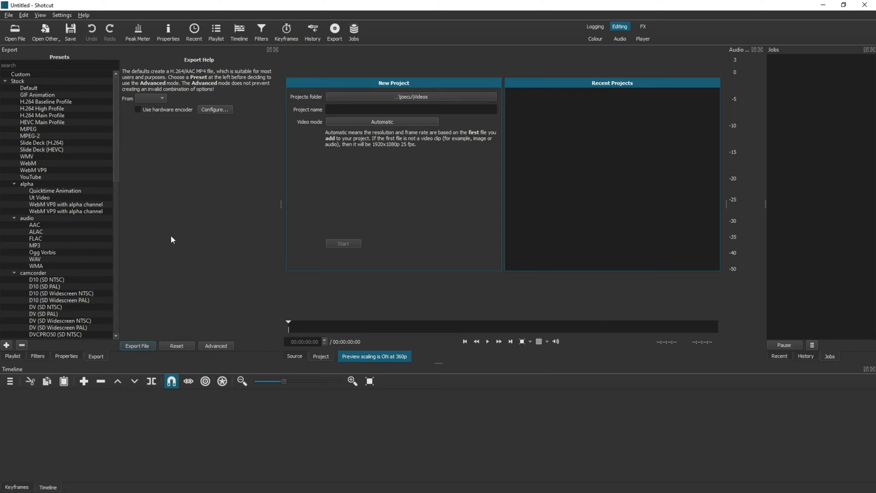
pyautogui.click(62, 15)
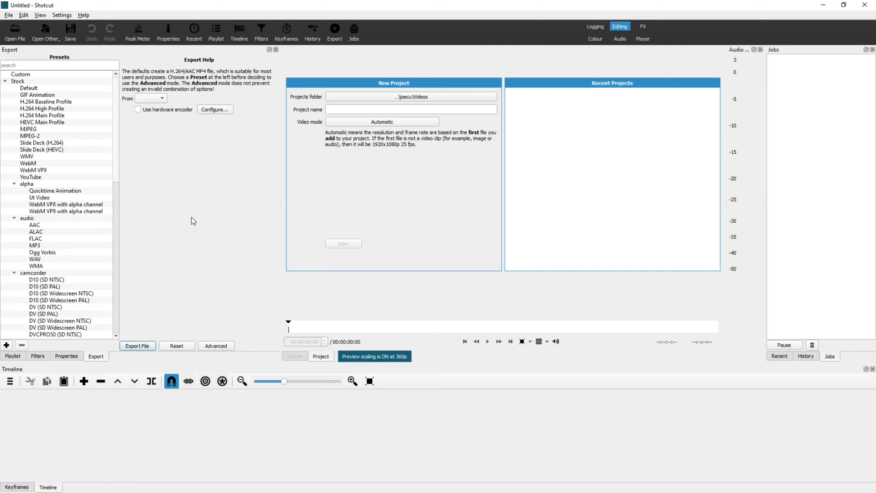
pyautogui.click(61, 15)
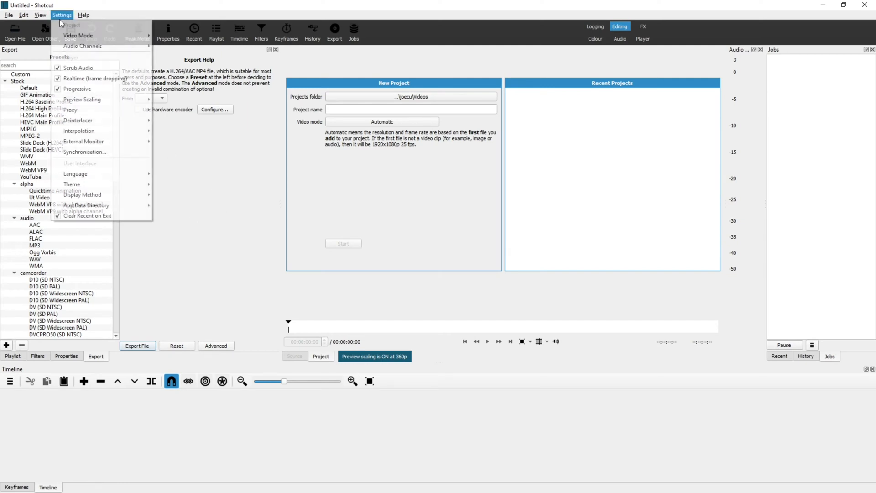
pyautogui.moveTo(72, 183)
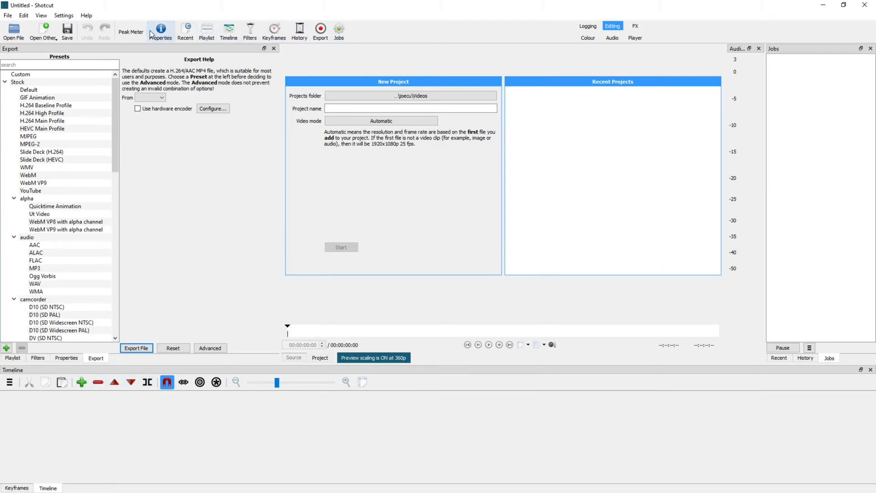
pyautogui.moveTo(63, 15)
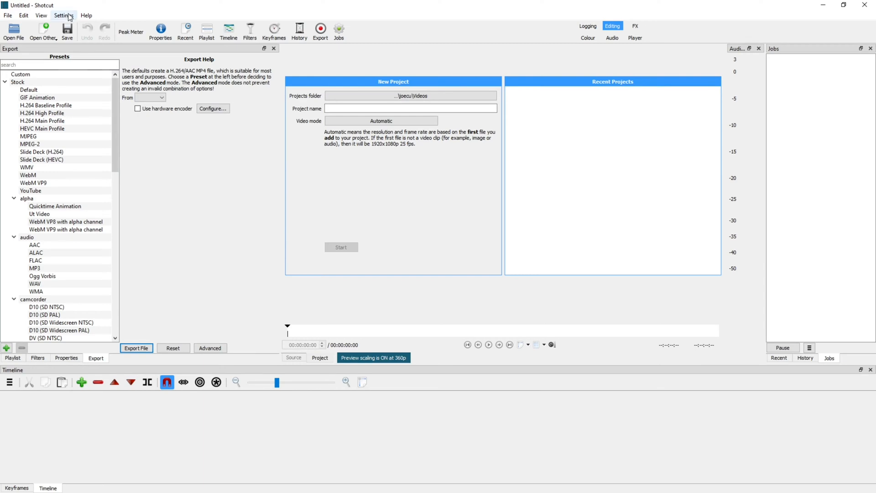
# Switch the Shotcut interface back to the Fusion Dark theme via Settings > Theme.
pyautogui.click(63, 15)
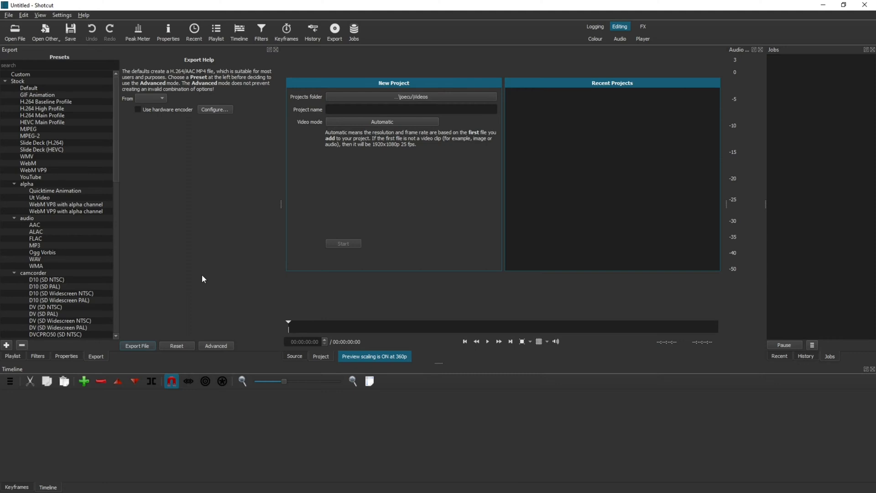
pyautogui.moveTo(194, 267)
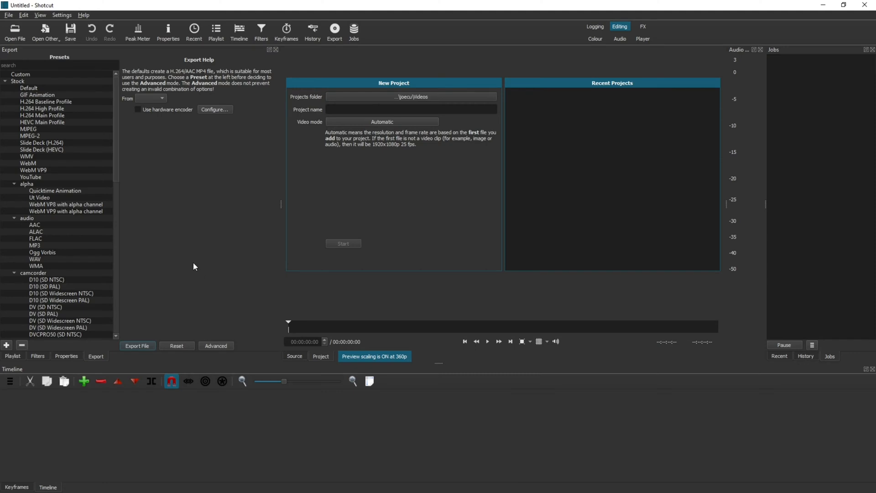
pyautogui.moveTo(201, 271)
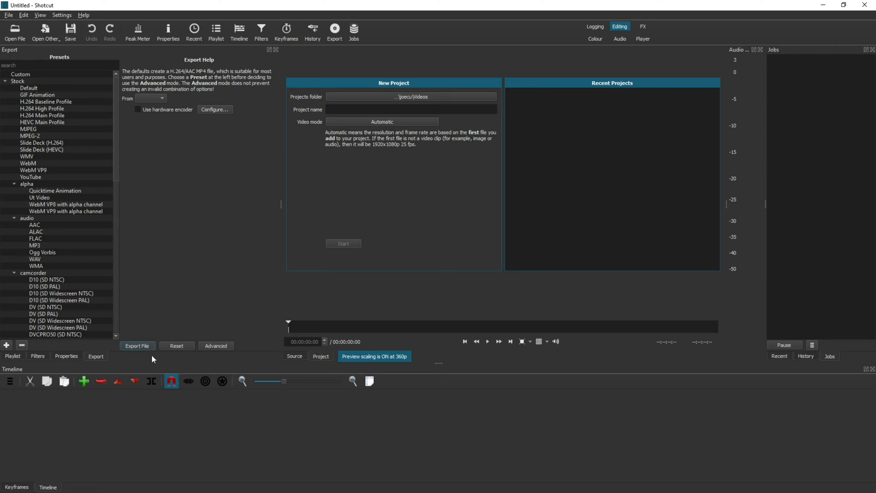
pyautogui.moveTo(149, 373)
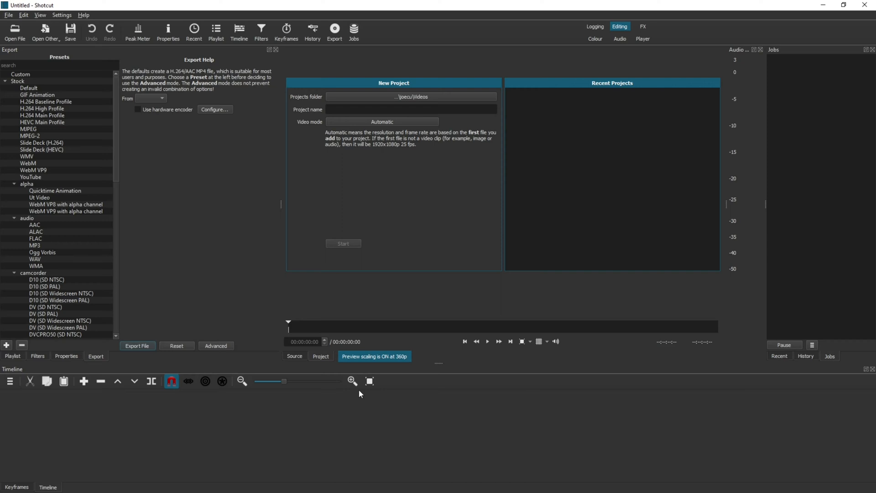
pyautogui.moveTo(361, 407)
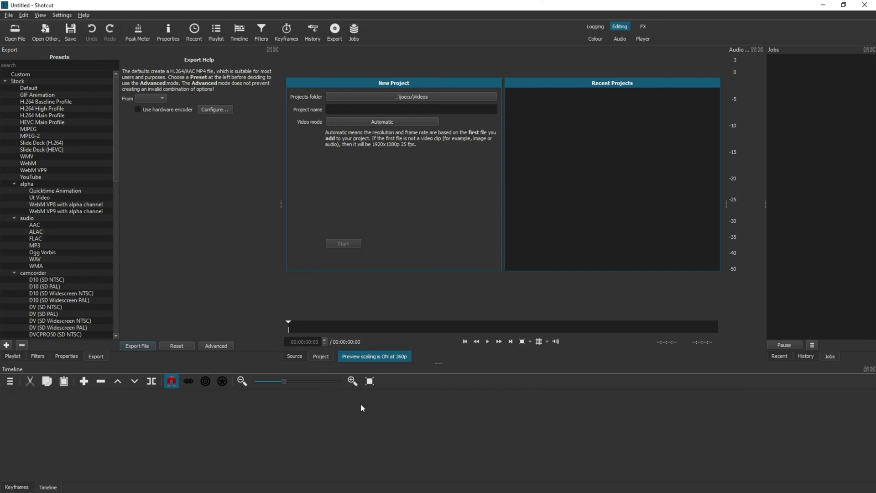